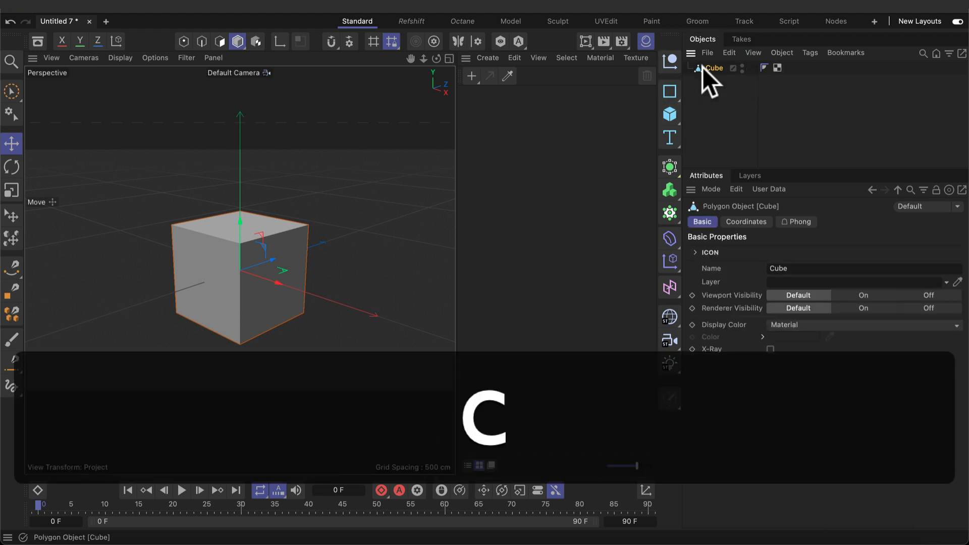
- Select the Cube, enter Polygon mode with Loop Selection, and pick the ring of four side faces
click(218, 41)
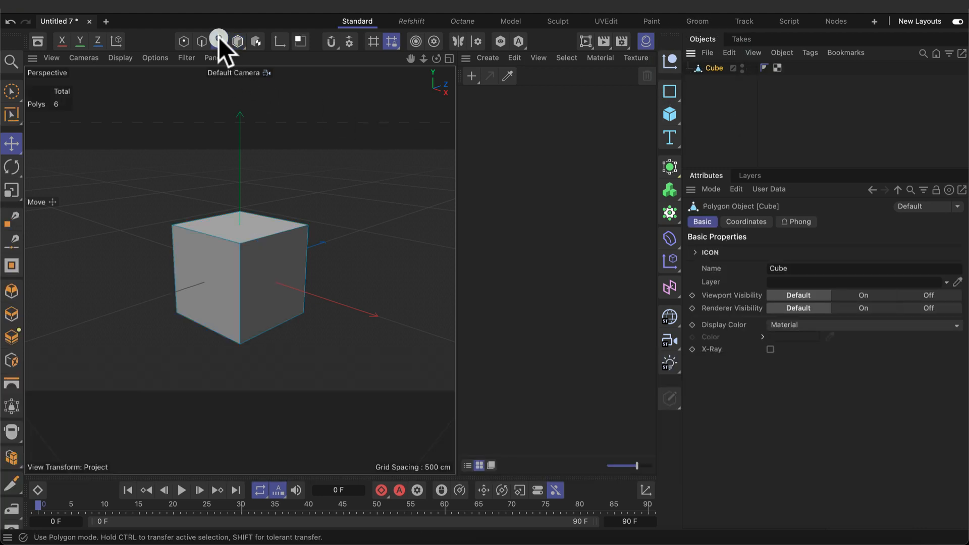
click(218, 41)
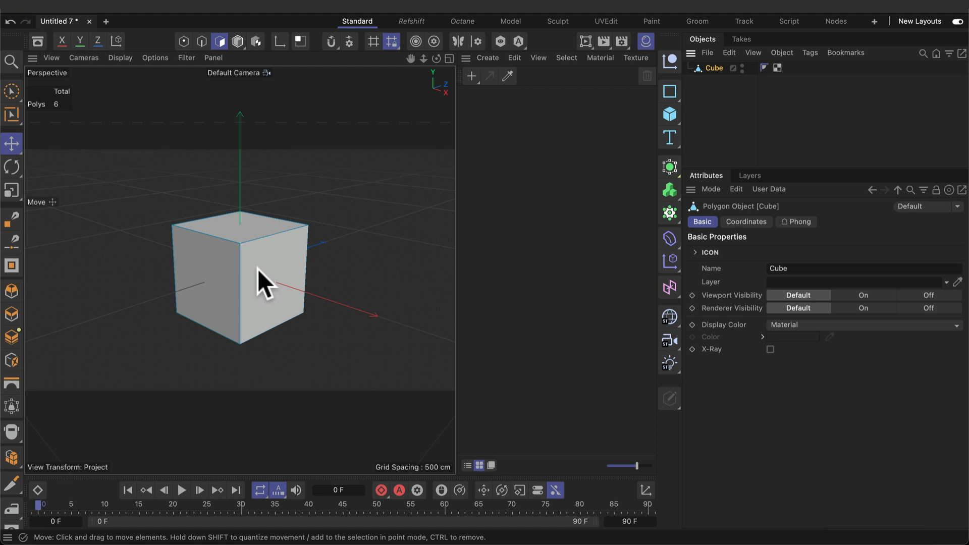
click(11, 116)
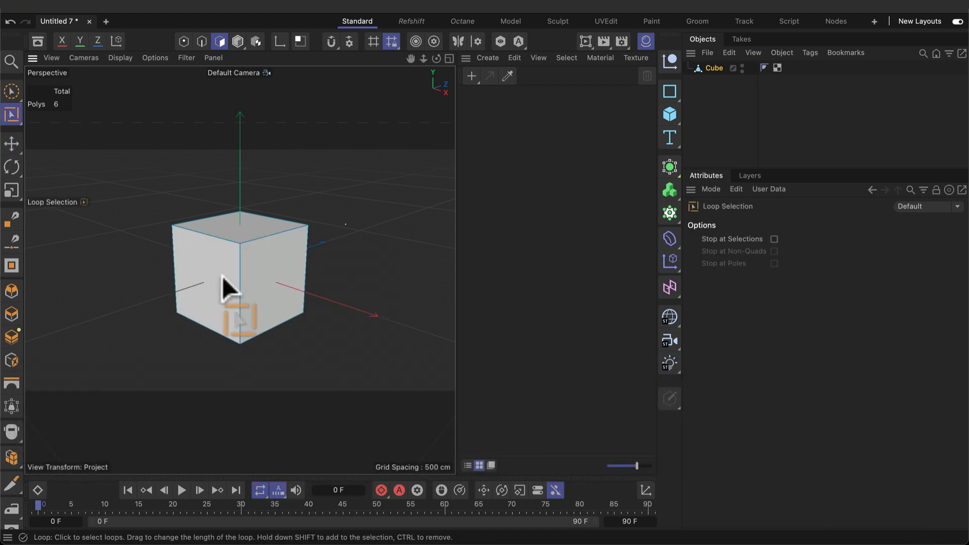
click(240, 284)
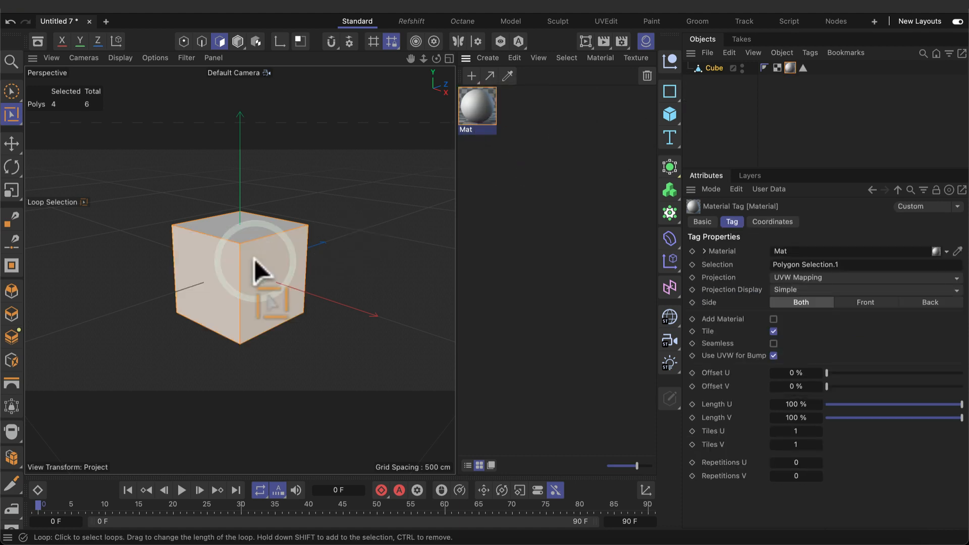
- Give the side-face material only a Luminance channel and add a second material
click(477, 105)
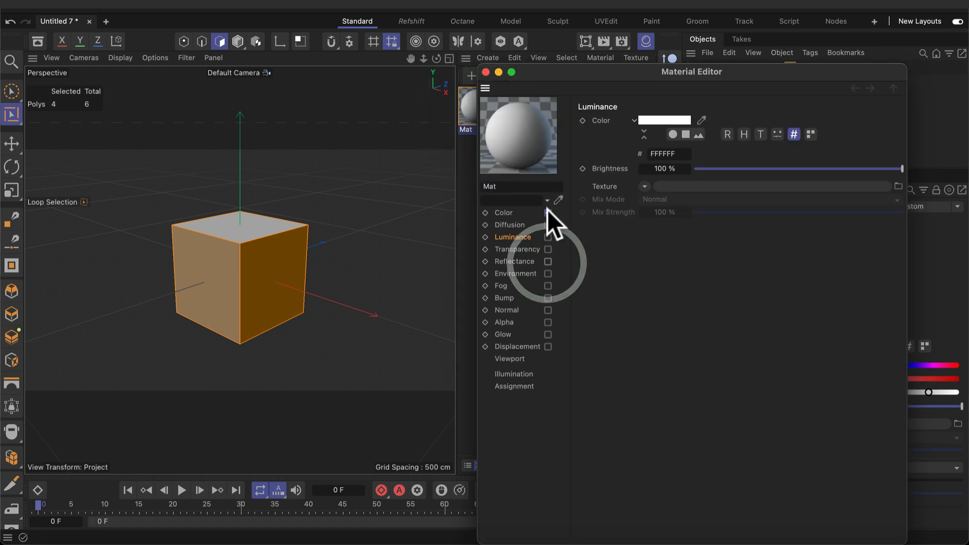
click(548, 237)
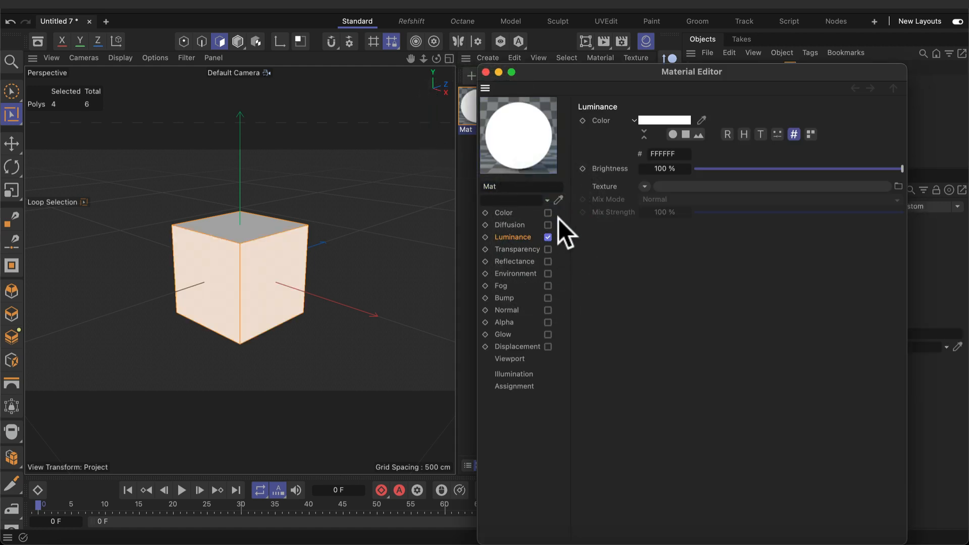
click(663, 120)
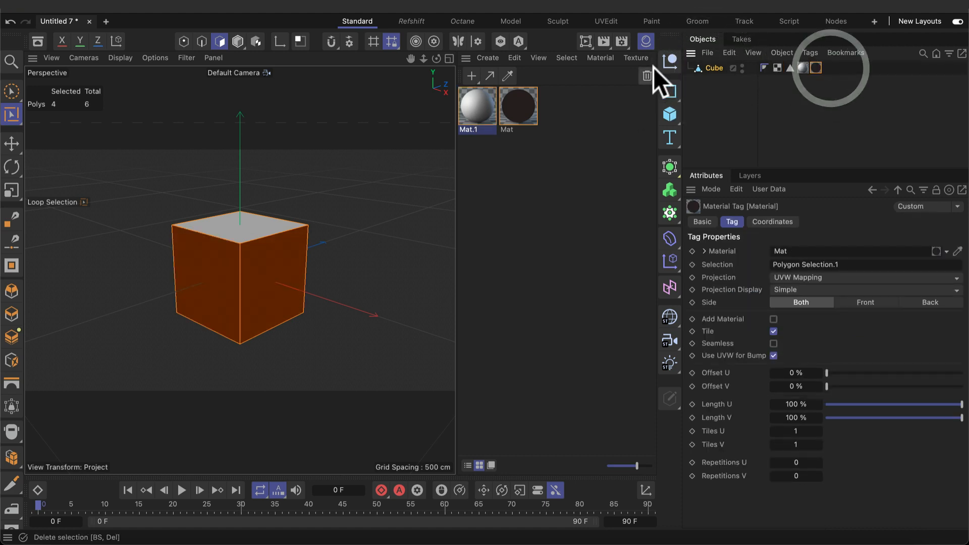
- Open Mat.1 in the Material Editor and change its channel settings
double_click(476, 105)
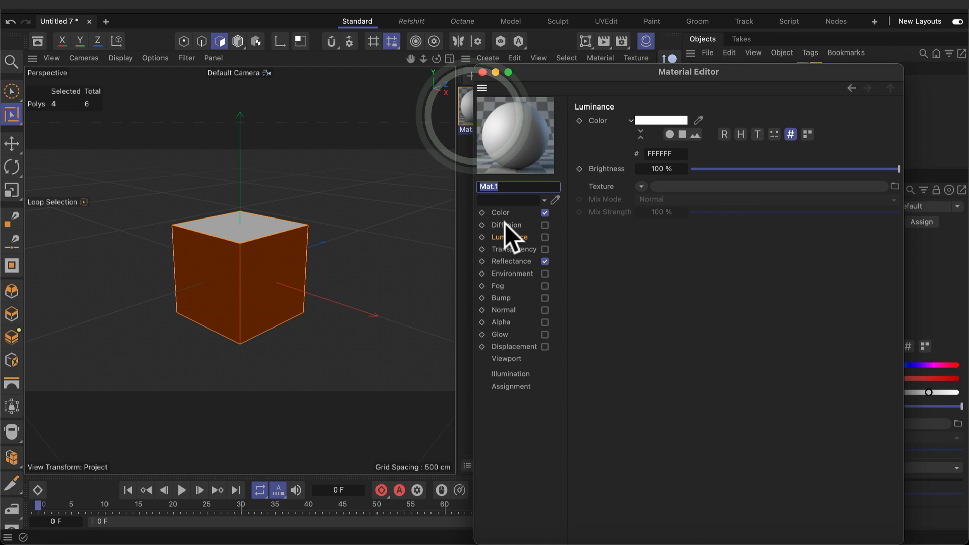
click(545, 224)
text(44)
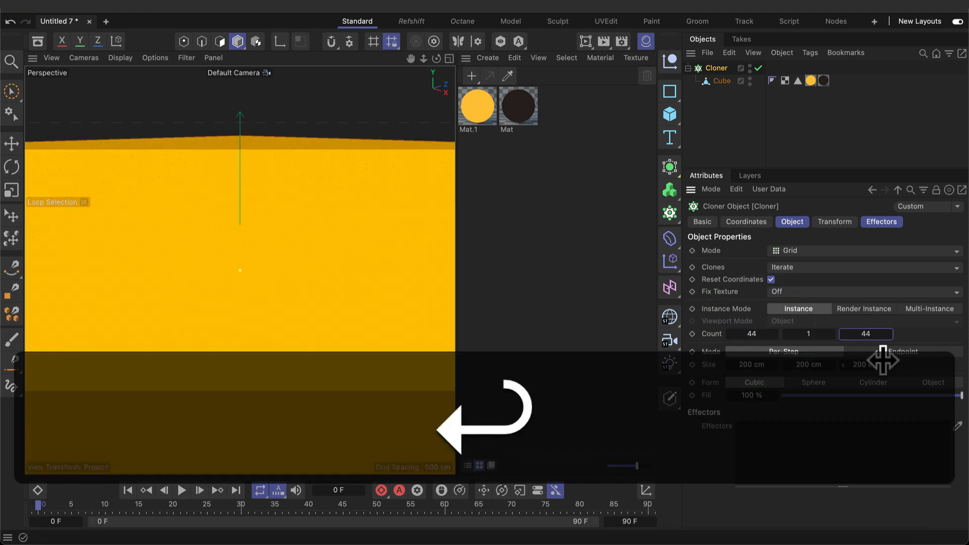
- Open the camera type list
click(669, 340)
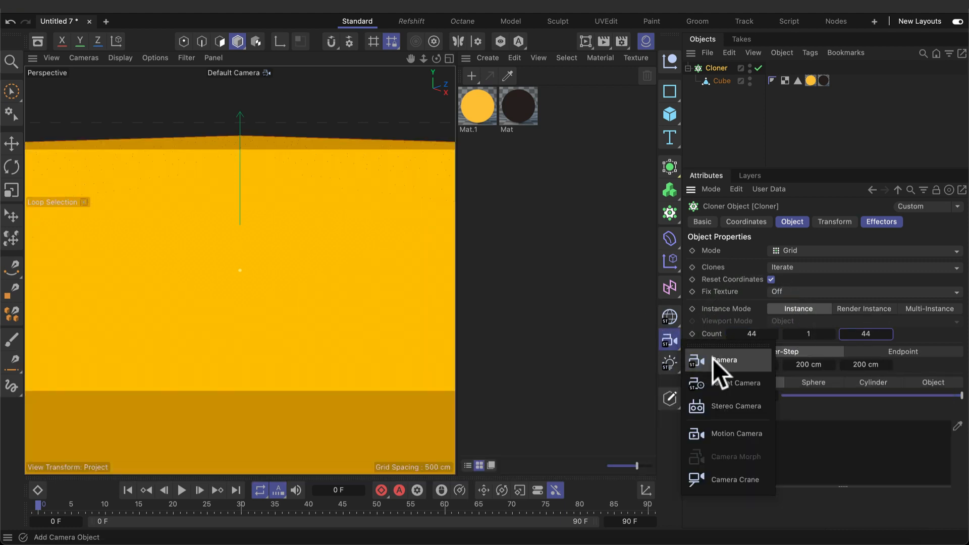
- Add a 135 mm camera at P 11100/6560/-11111 with R.H 45° and R.P -22°
click(725, 360)
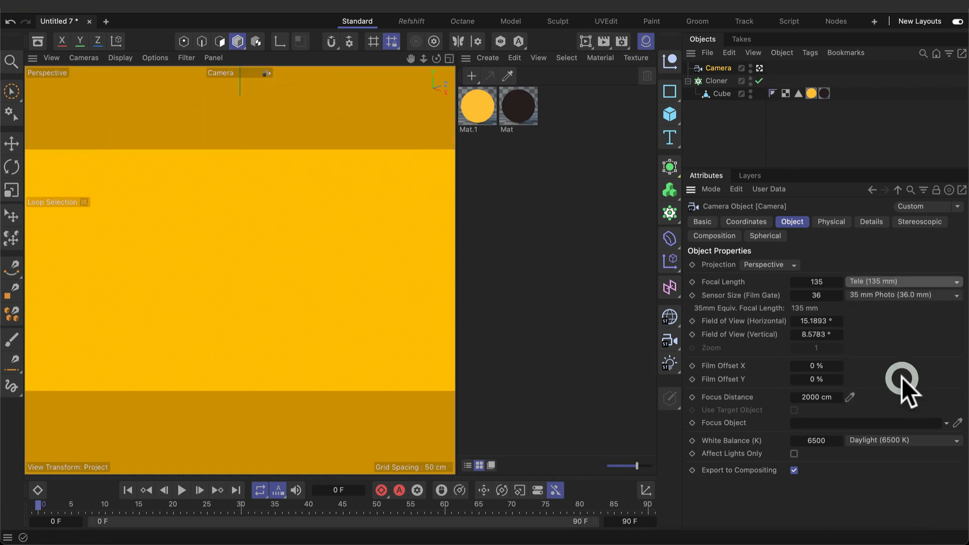
click(745, 221)
text(-22)
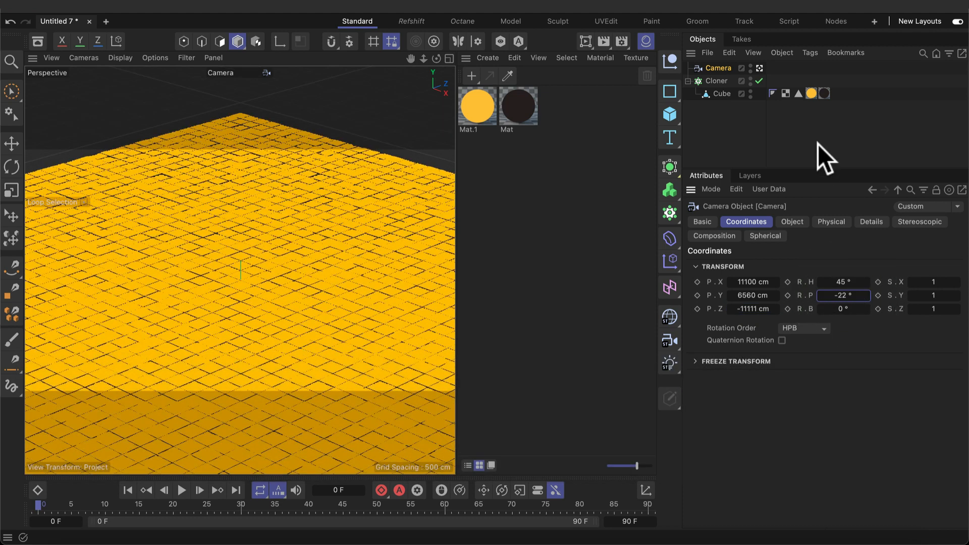
click(717, 81)
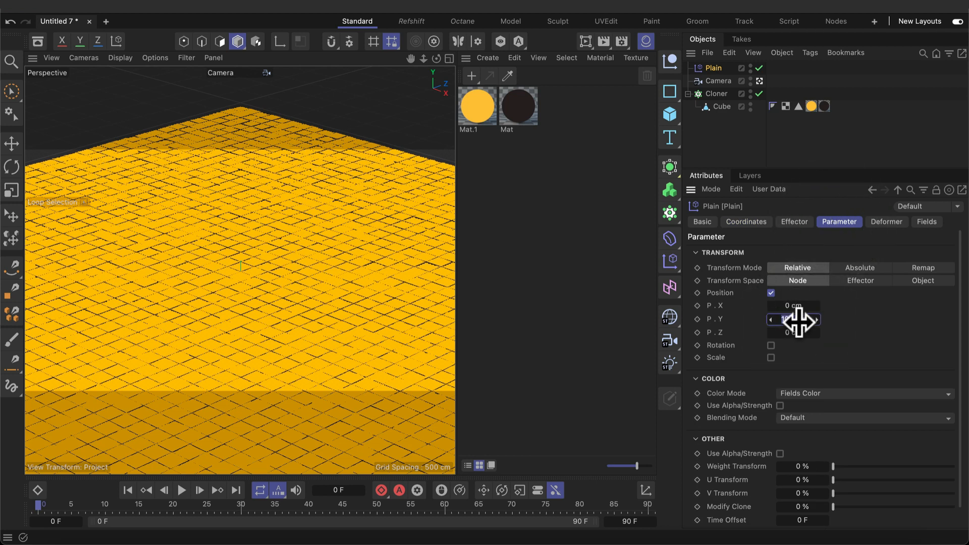
- Drag the Plain effector's P.Y upward to raise the clones, then show its Fields settings
drag(792, 319, 793, 303)
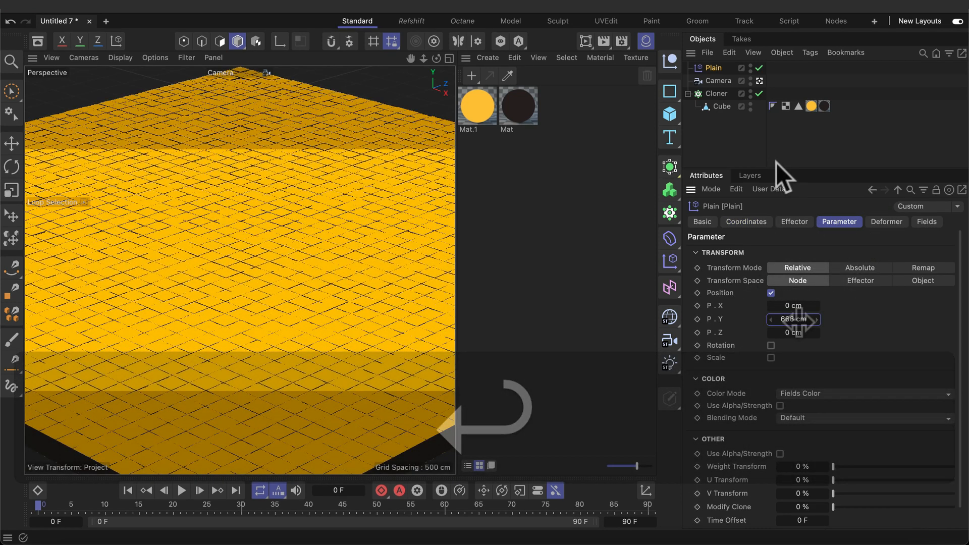
click(926, 221)
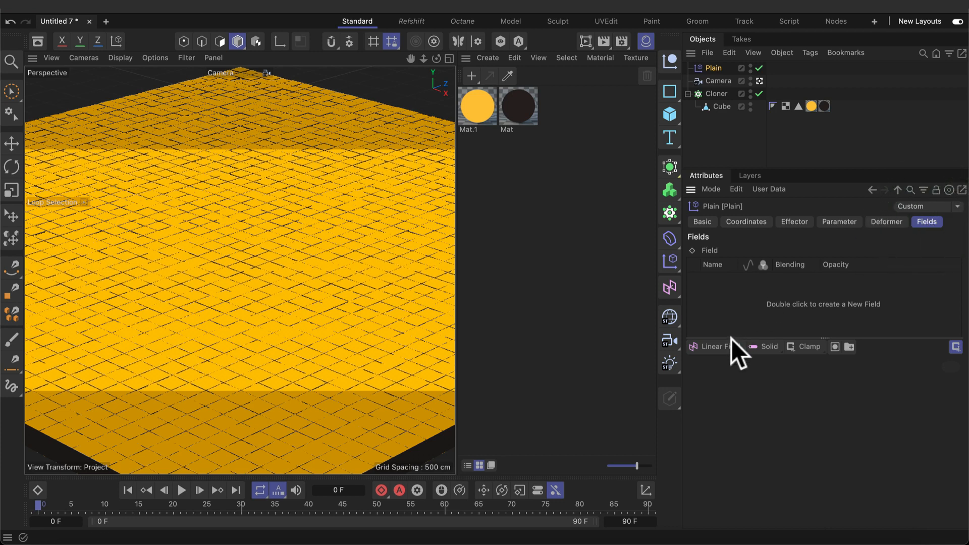
- Add a Spherical Field to the effector and lower its remapping Inner Offset to 0%
click(716, 346)
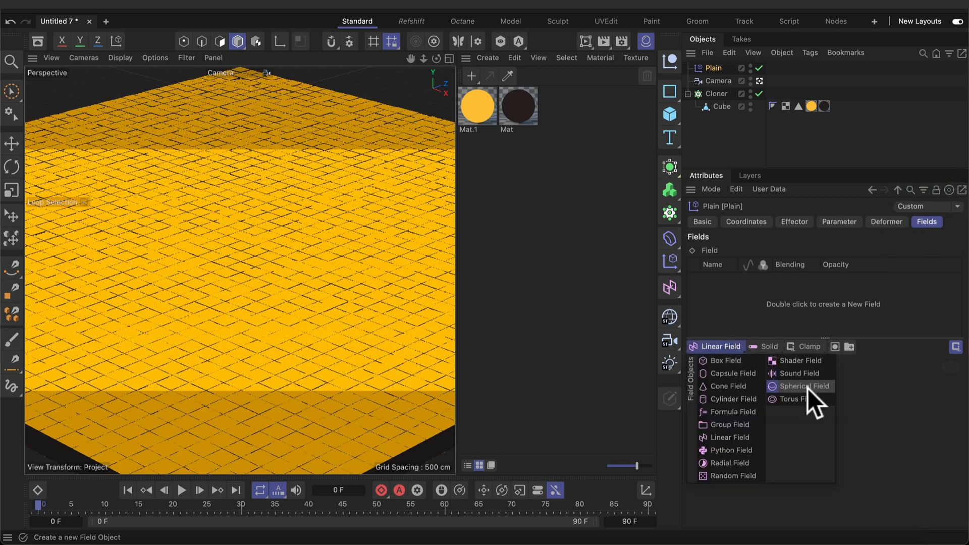
click(798, 386)
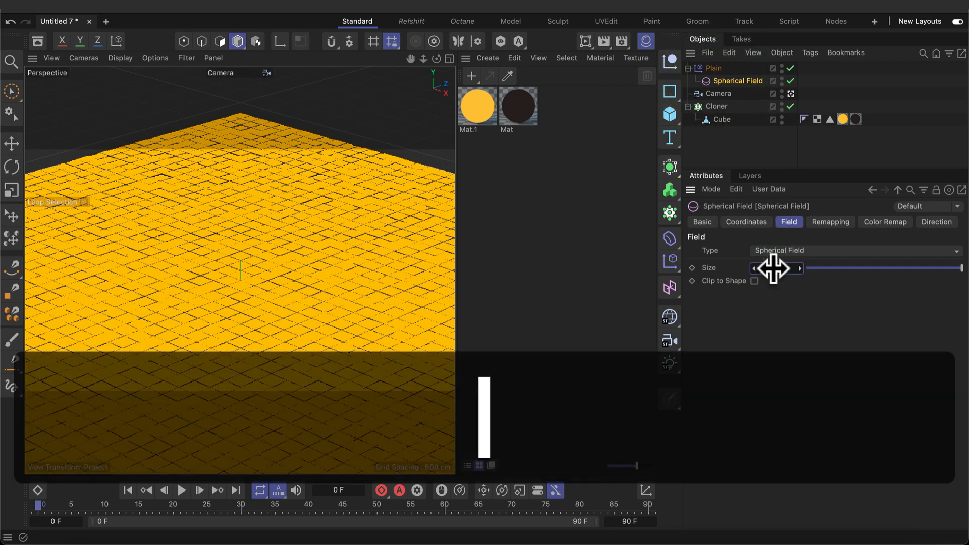
click(830, 221)
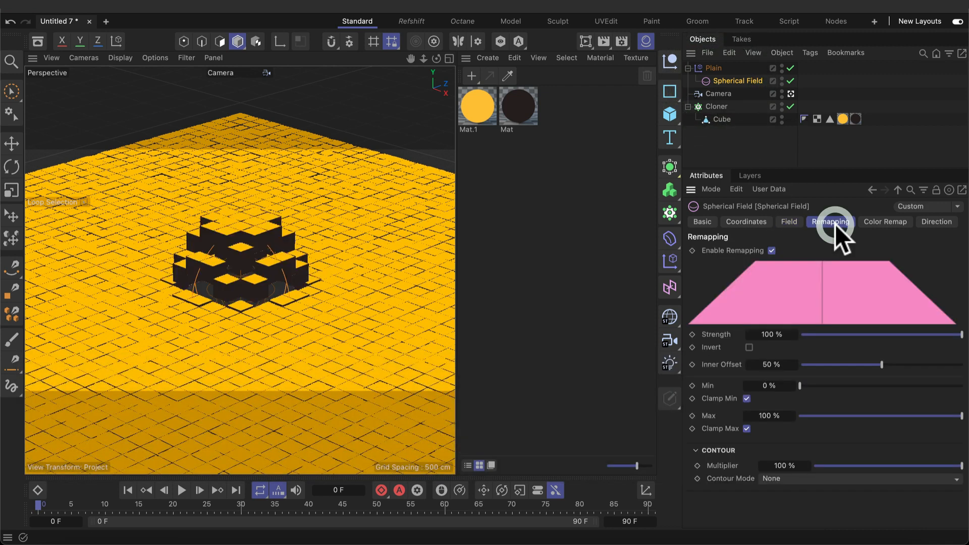
drag(881, 365, 833, 364)
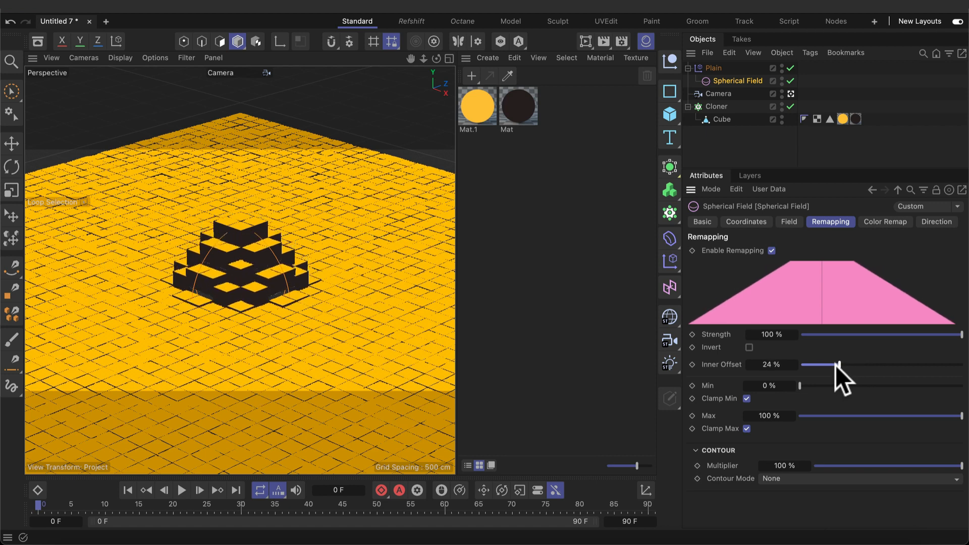
drag(837, 364, 802, 364)
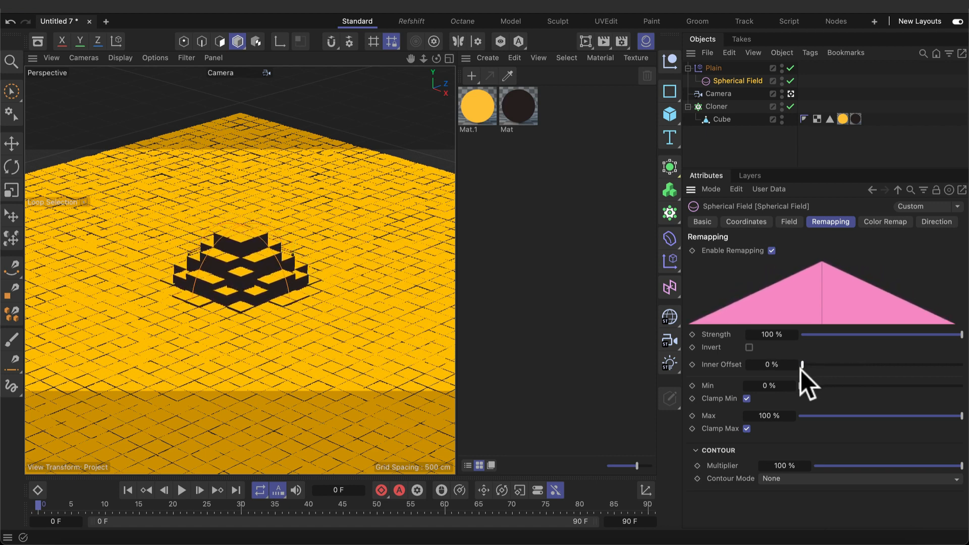
click(768, 385)
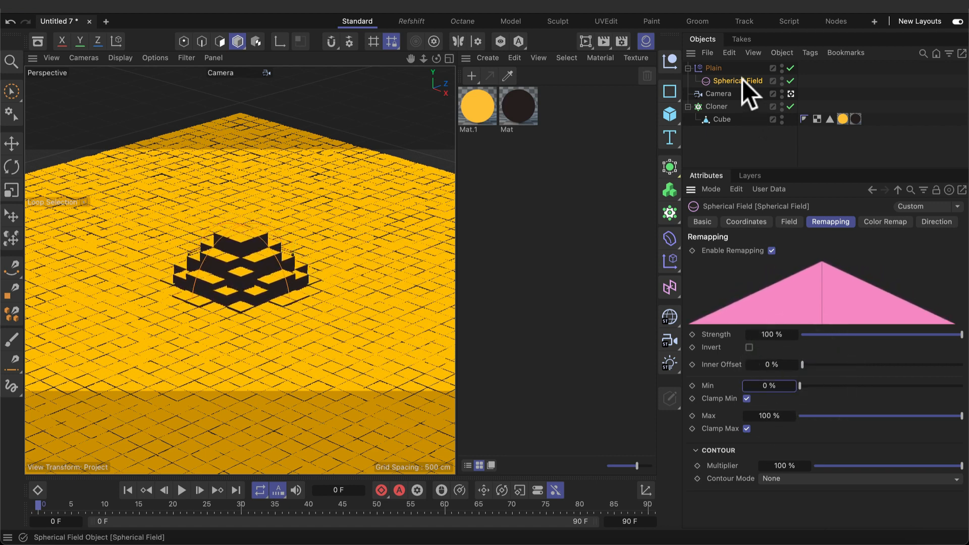
- Add a Vibrate tag to the Spherical Field and enable position vibration
right_click(735, 81)
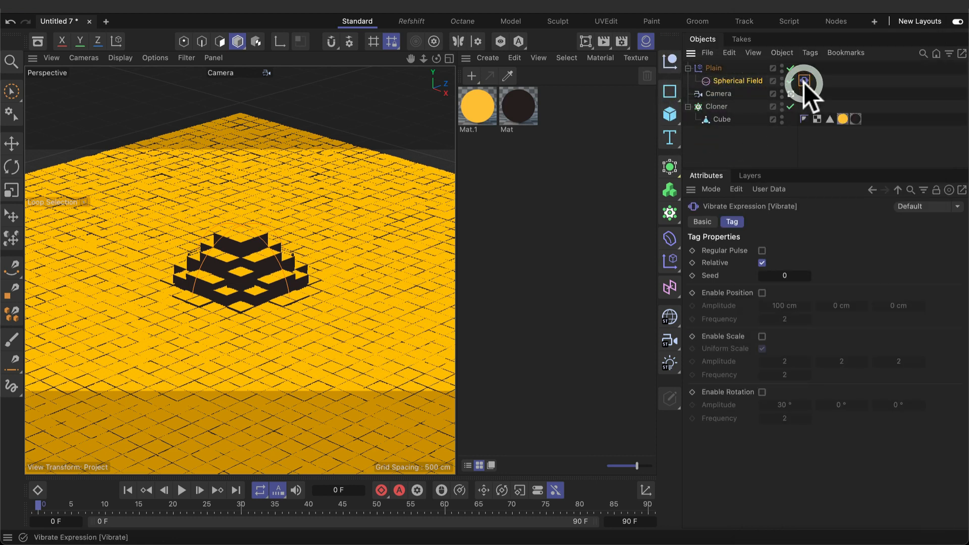
click(762, 293)
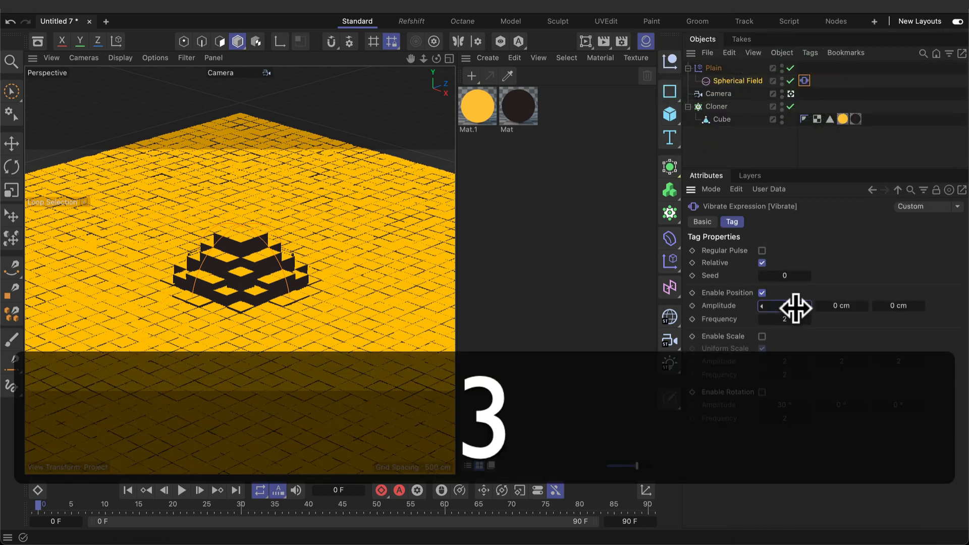